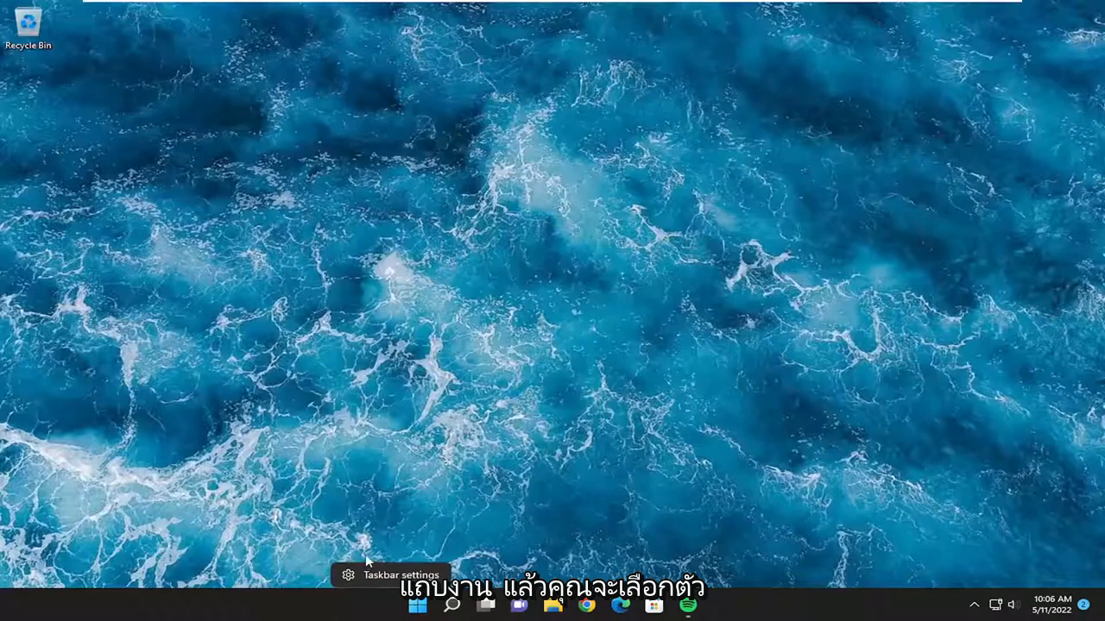
Bring up the Quick Link menu from the Start button.
click(417, 604)
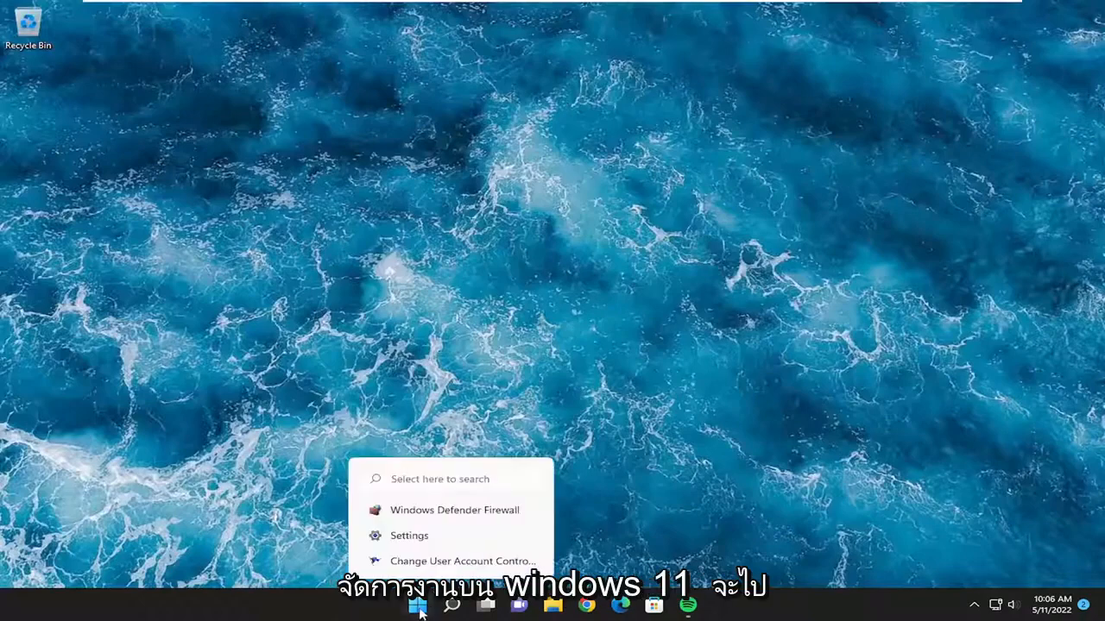
right_click(417, 604)
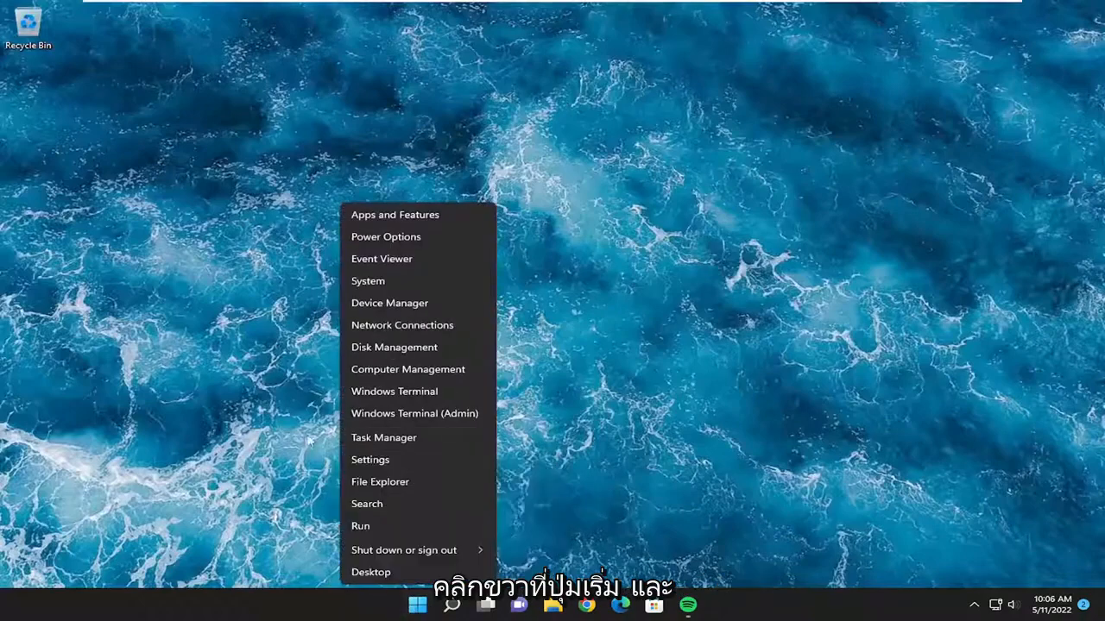
Launch Task Manager, show the Startup apps list and select Spotify.
click(383, 438)
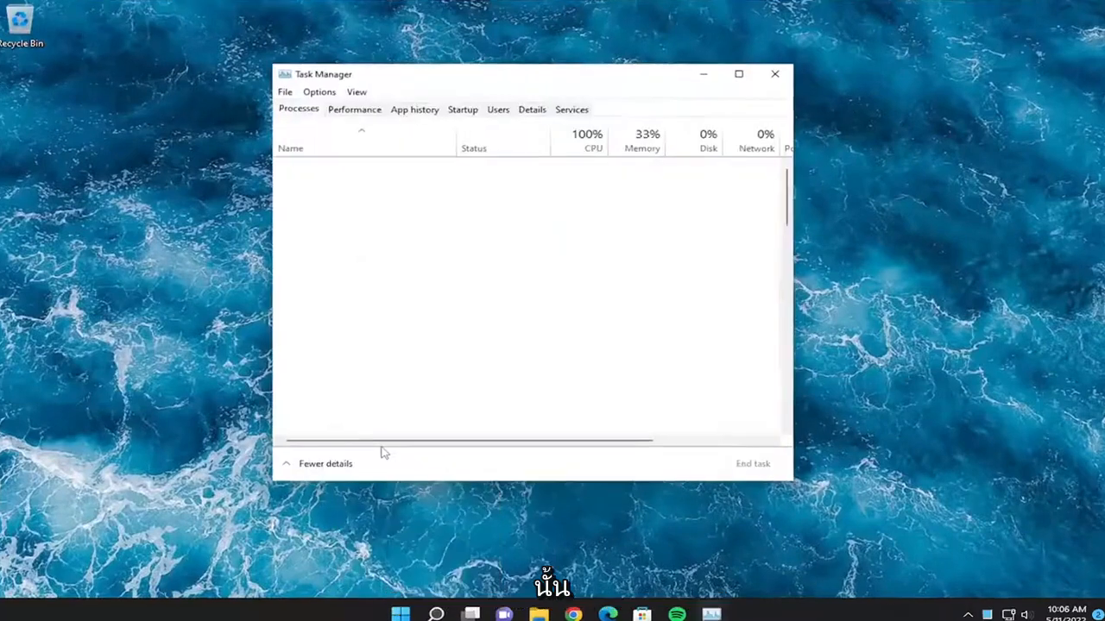
click(462, 108)
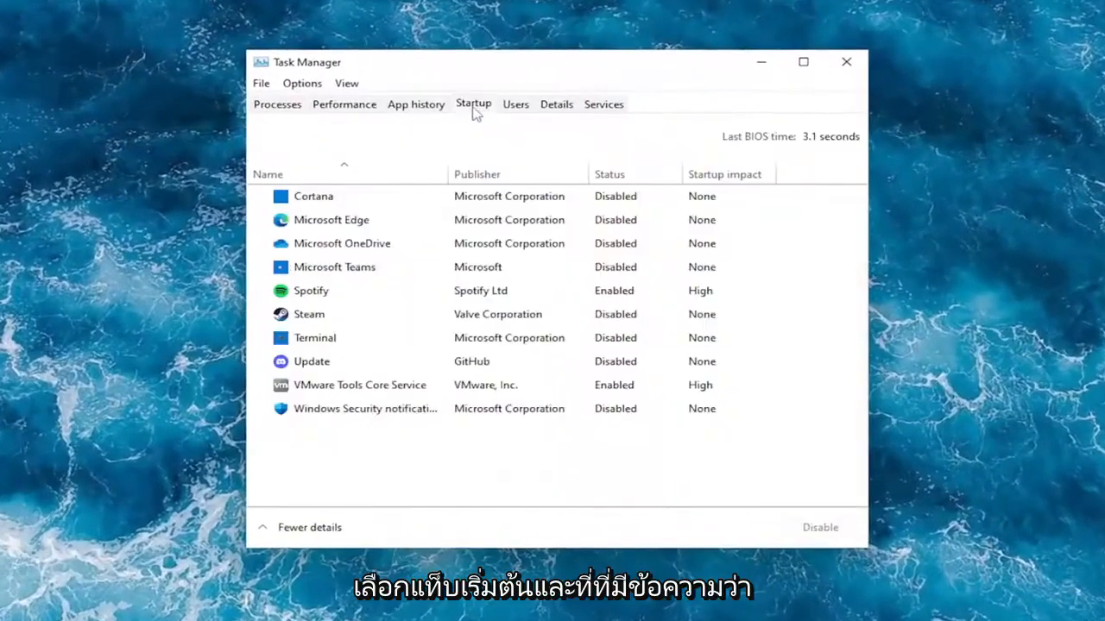
click(311, 290)
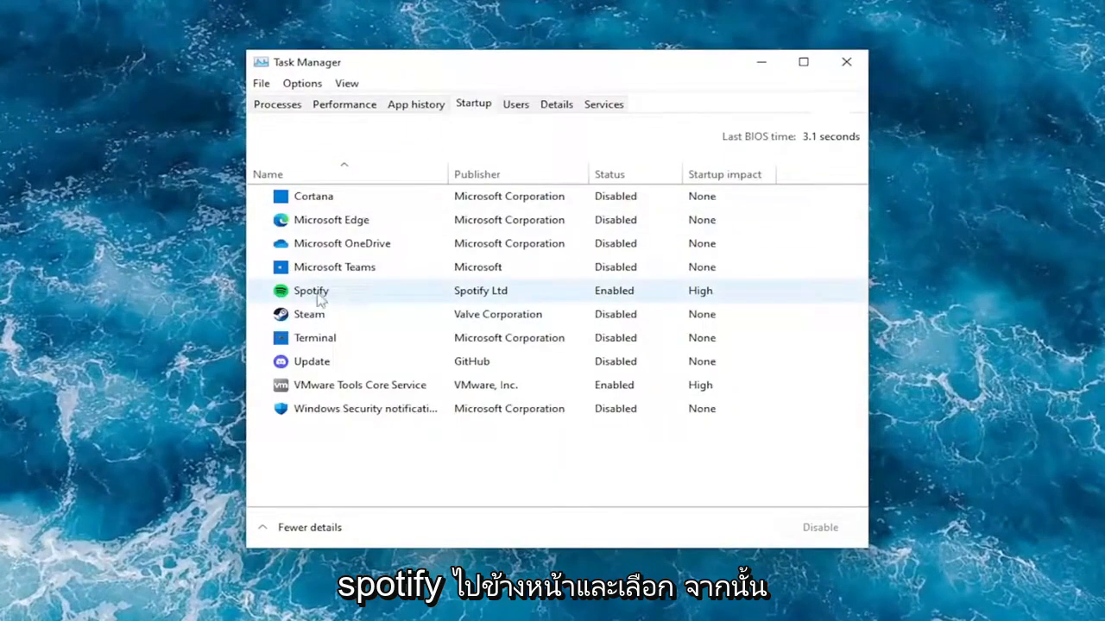
click(311, 290)
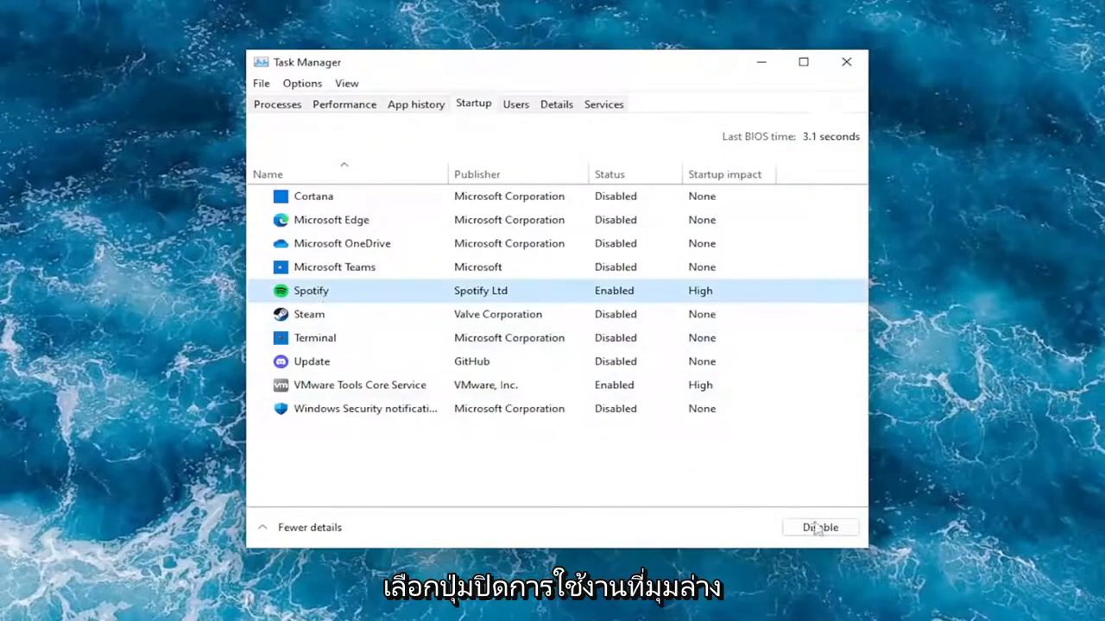
Disable Spotify's startup entry and close Task Manager.
click(818, 528)
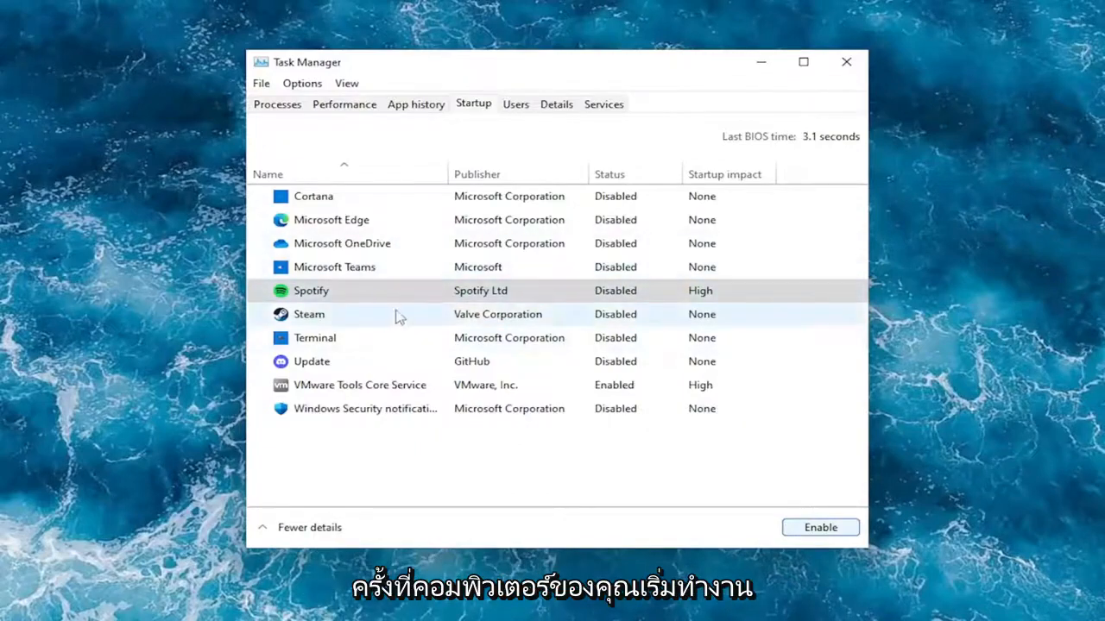
click(846, 62)
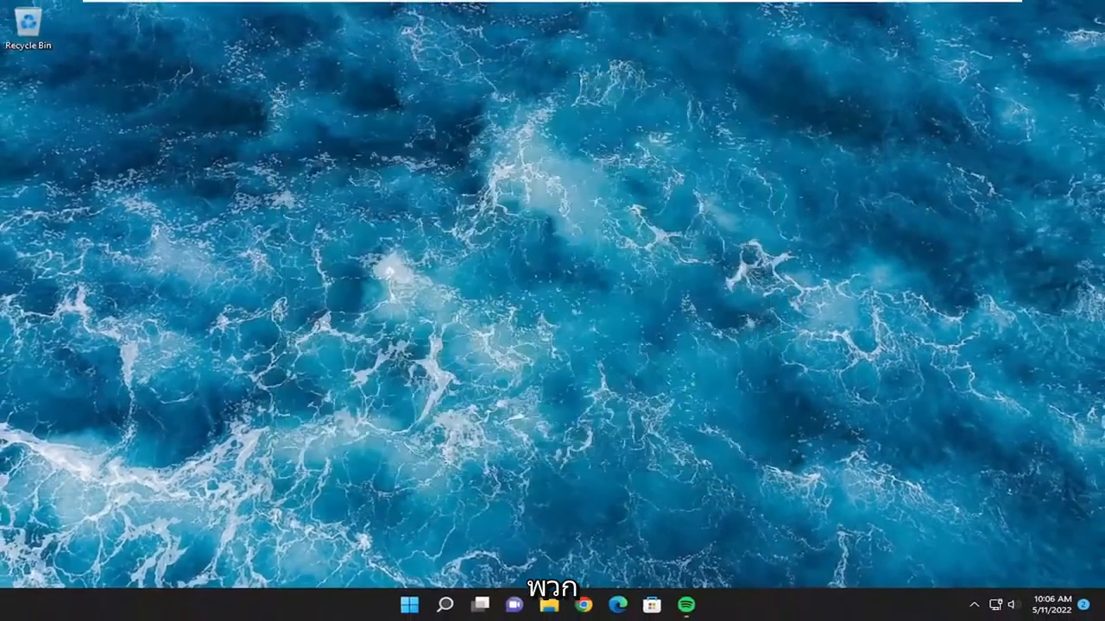